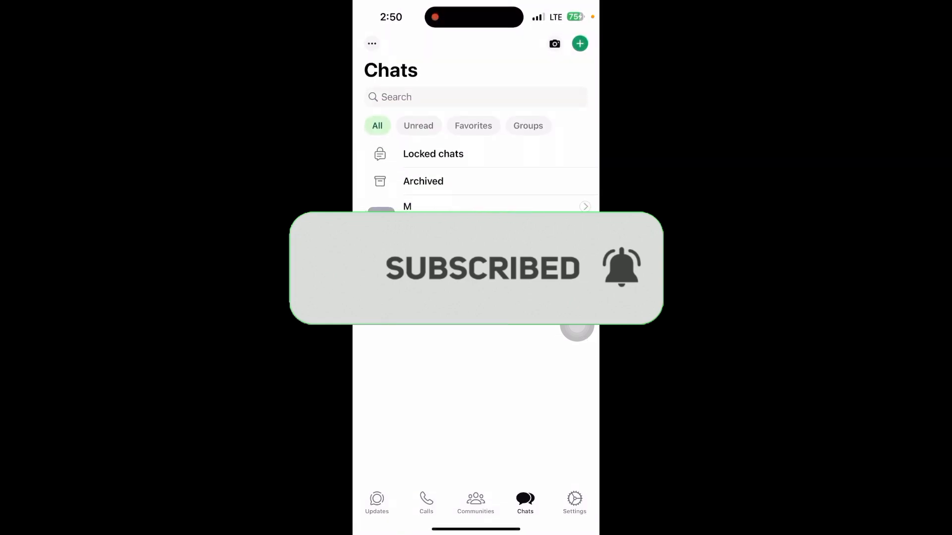
- Leave WhatsApp's chat list and bring up the iPhone Settings app
left_click(574, 502)
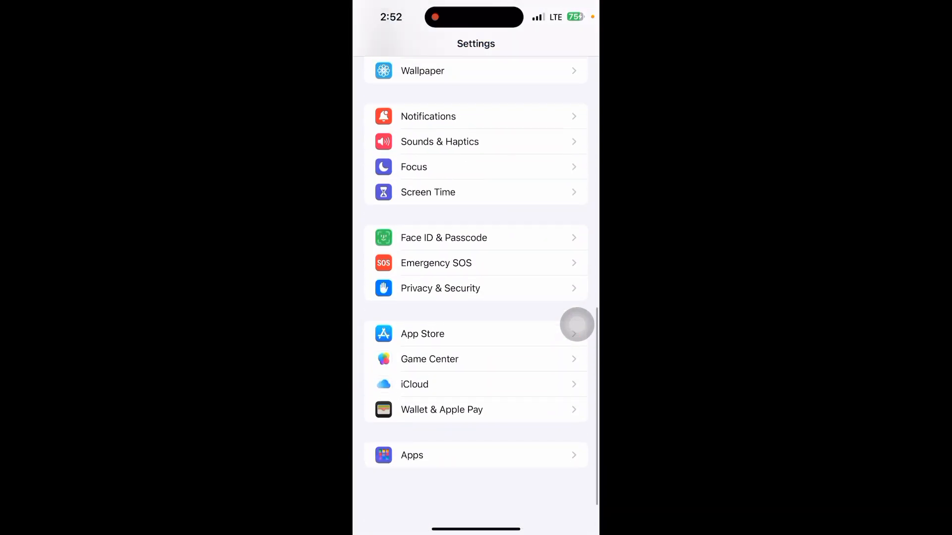
- Go through Apps to WhatsApp's Contacts access page, confirming Full Access with 14 contacts
left_click(412, 455)
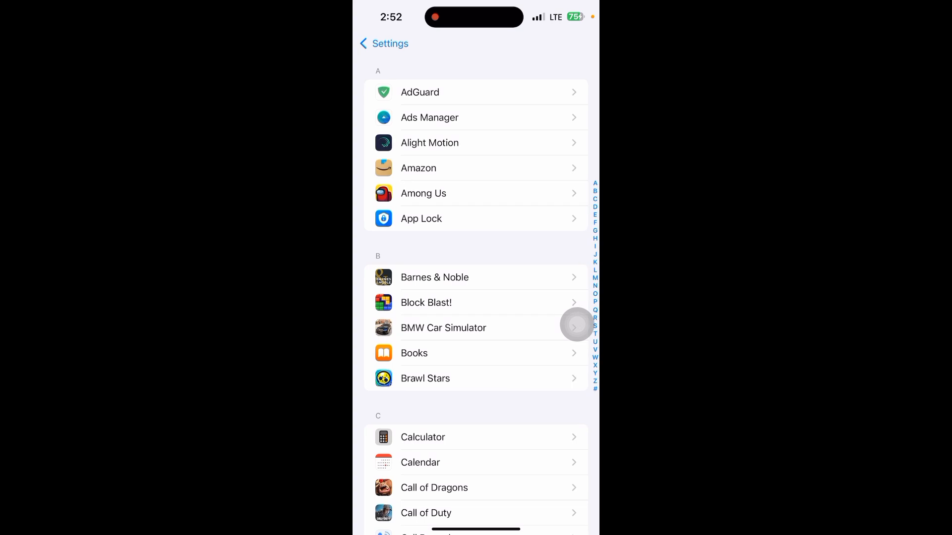
scroll("down", 3)
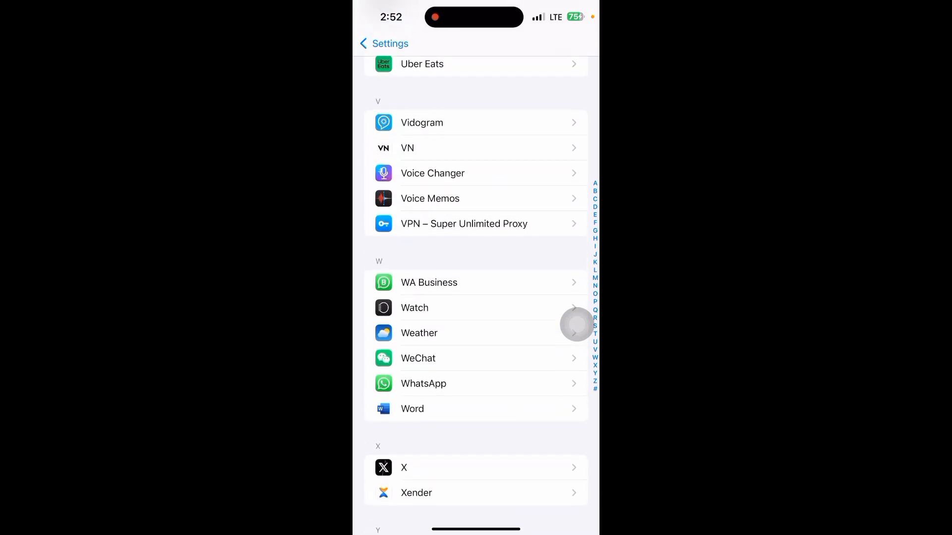
left_click(423, 383)
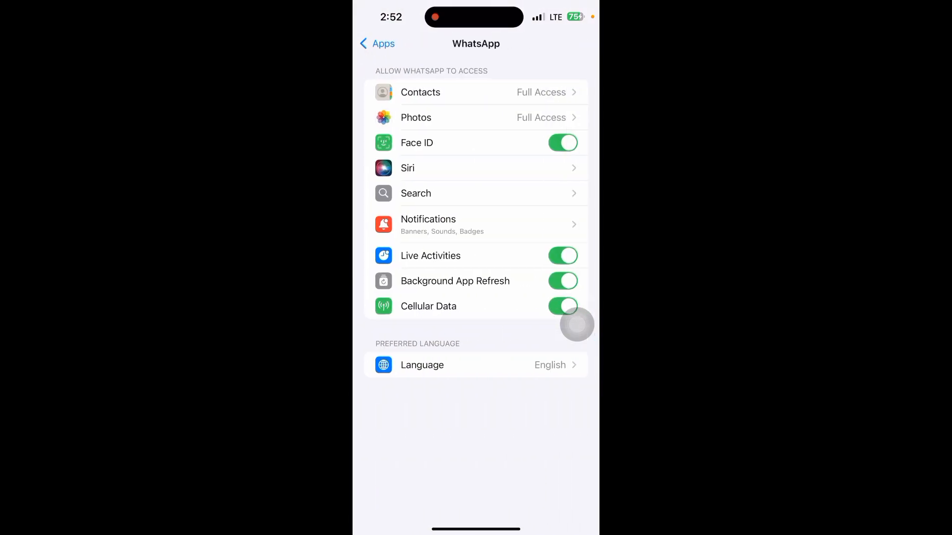
left_click(421, 91)
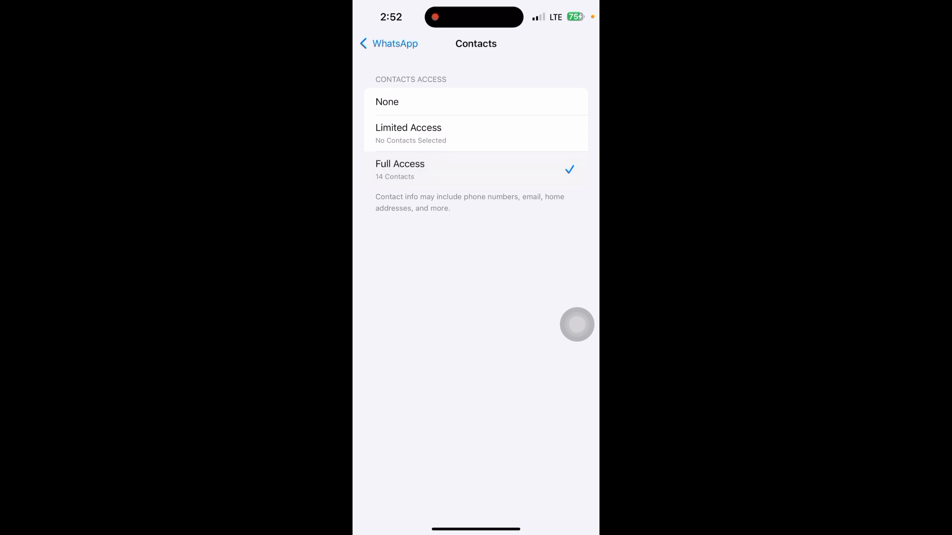